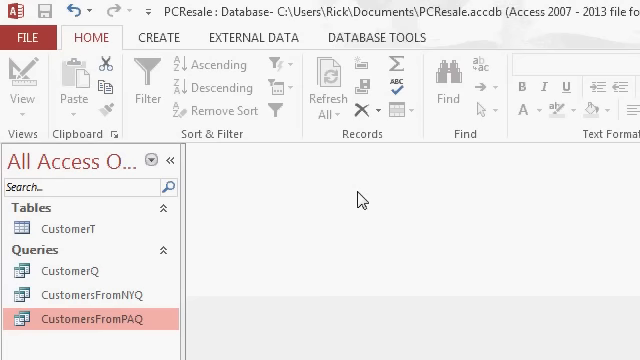
Select the CustomerT table in the Navigation Pane
left_click(67, 228)
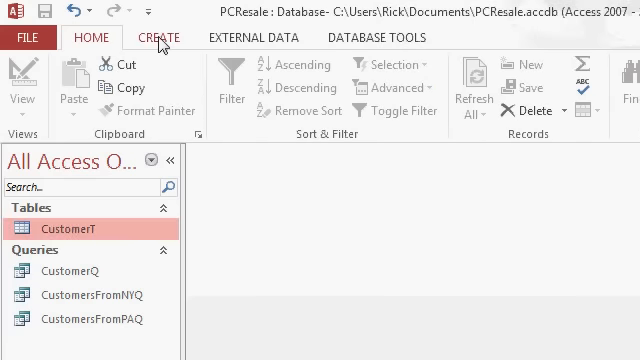
Switch to the CREATE ribbon to view the form creation tools
left_click(158, 37)
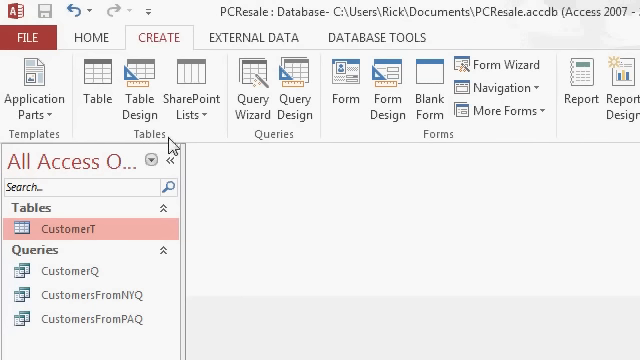
mouse_move(464, 140)
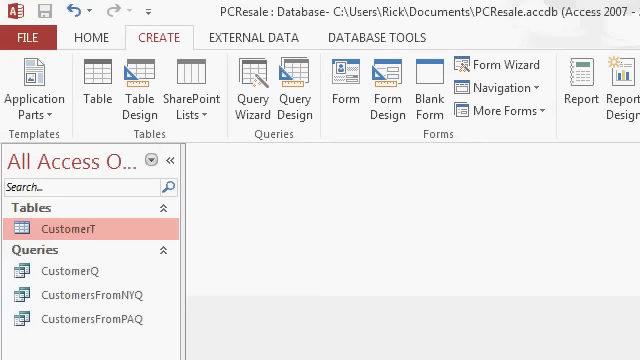
mouse_move(318, 207)
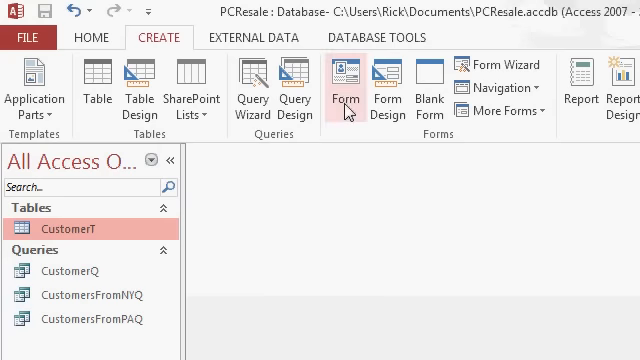
mouse_move(345, 96)
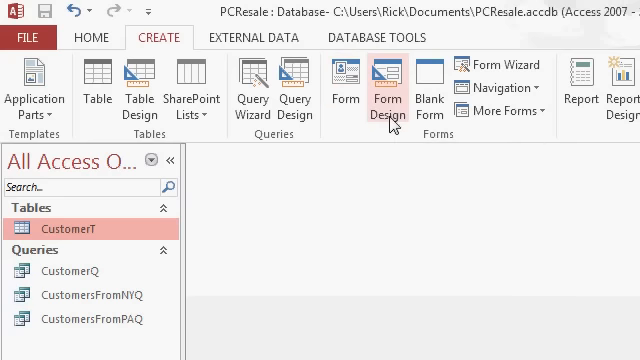
mouse_move(384, 100)
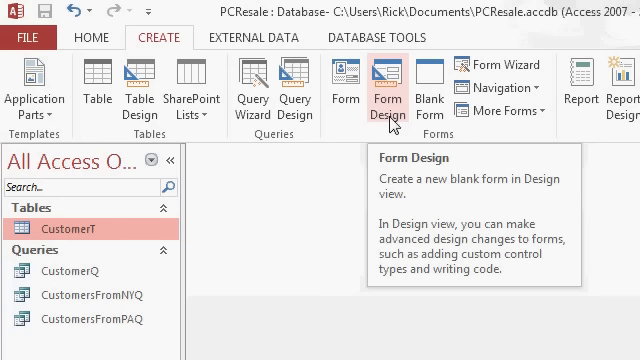
mouse_move(391, 124)
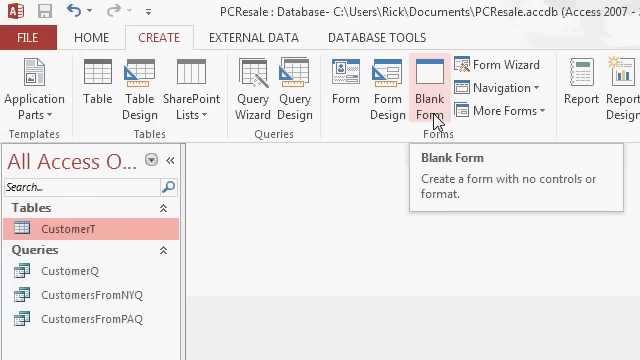
mouse_move(497, 64)
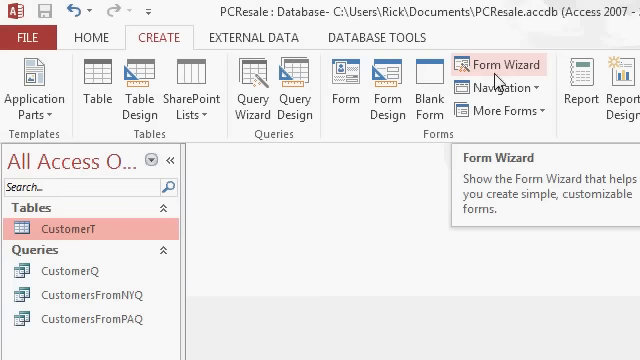
mouse_move(496, 88)
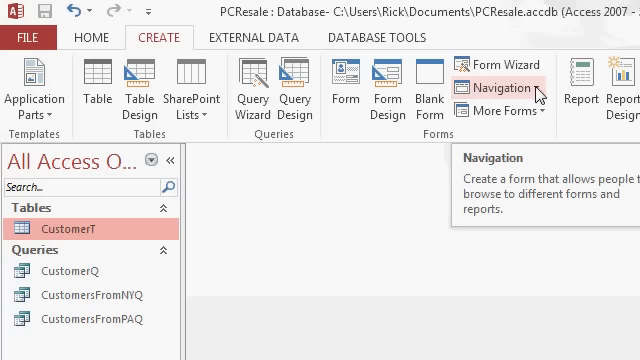
mouse_move(512, 110)
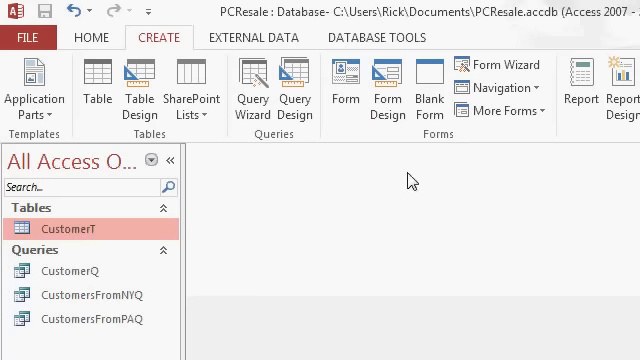
mouse_move(351, 88)
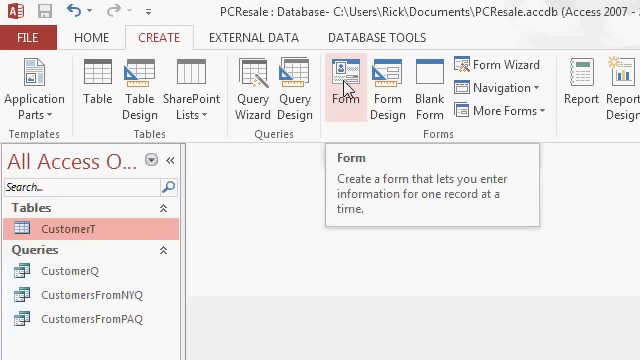
Generate a Form from CustomerT and select the LastName text box and label
left_click(347, 90)
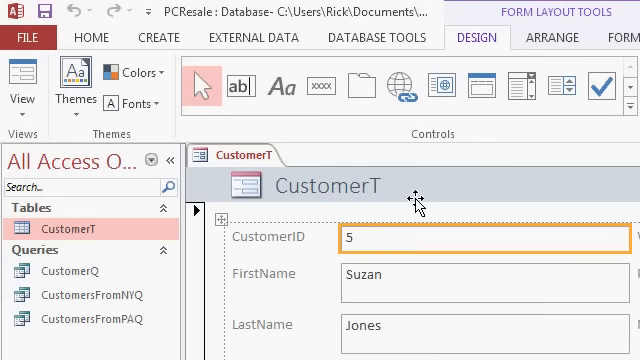
left_click(340, 188)
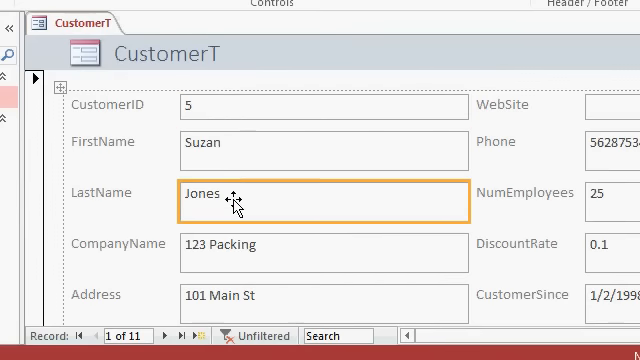
mouse_move(323, 198)
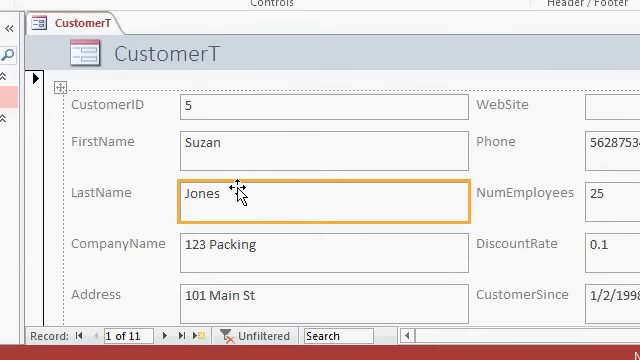
left_click(100, 193)
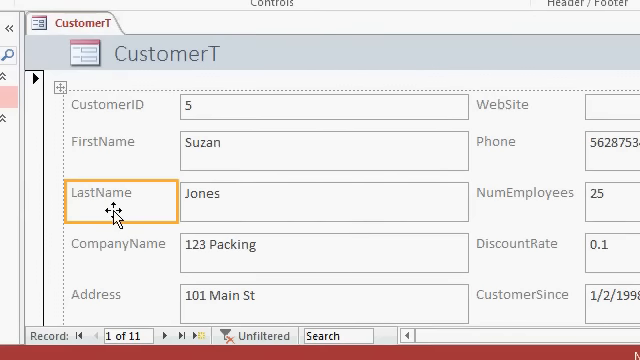
mouse_move(258, 208)
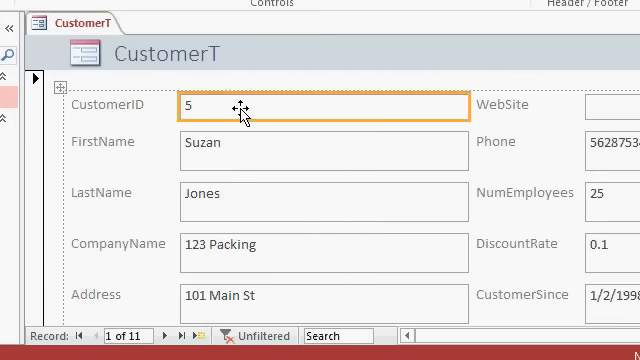
mouse_move(294, 131)
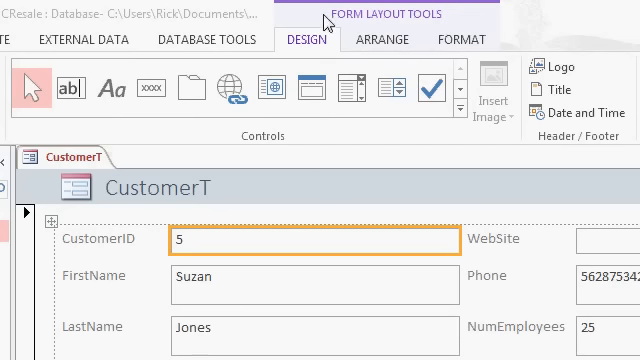
mouse_move(428, 24)
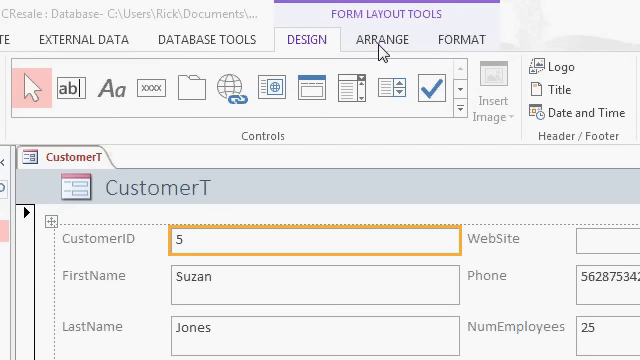
left_click(382, 39)
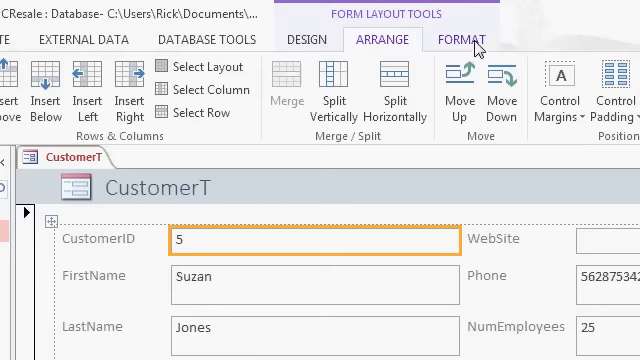
left_click(460, 39)
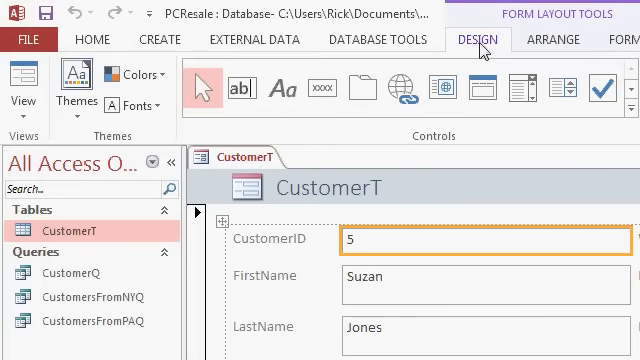
mouse_move(75, 90)
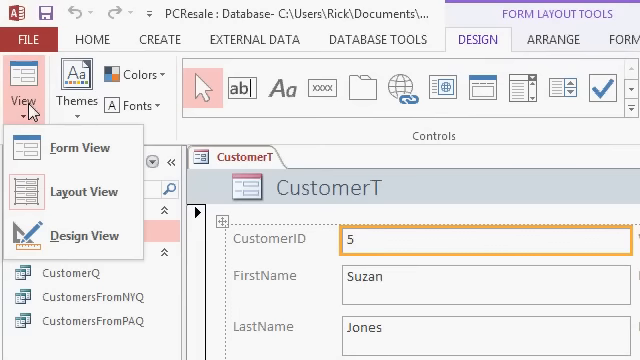
mouse_move(70, 147)
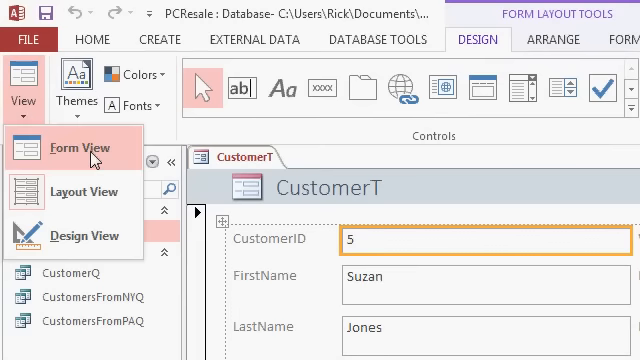
mouse_move(85, 191)
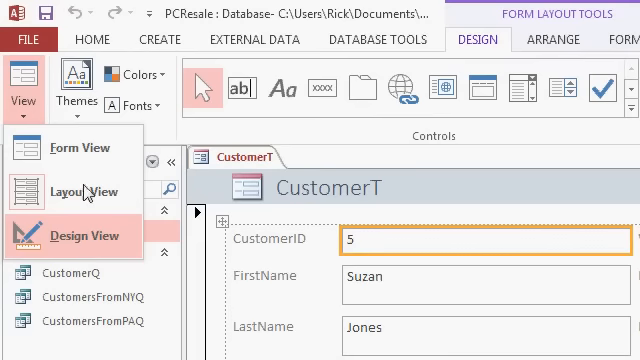
mouse_move(70, 147)
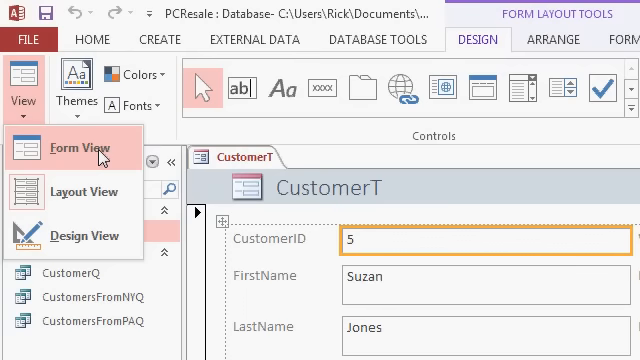
mouse_move(85, 192)
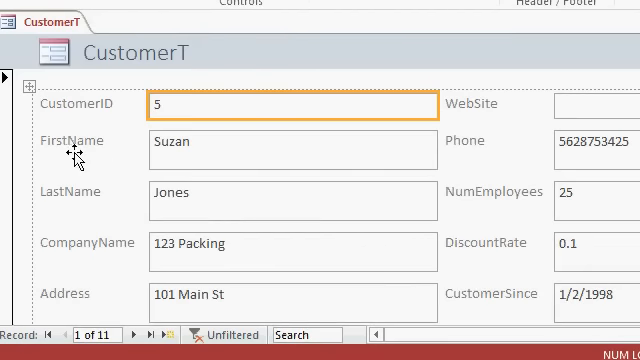
mouse_move(277, 152)
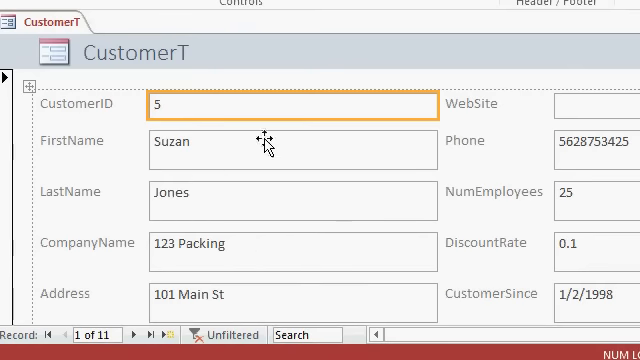
mouse_move(332, 162)
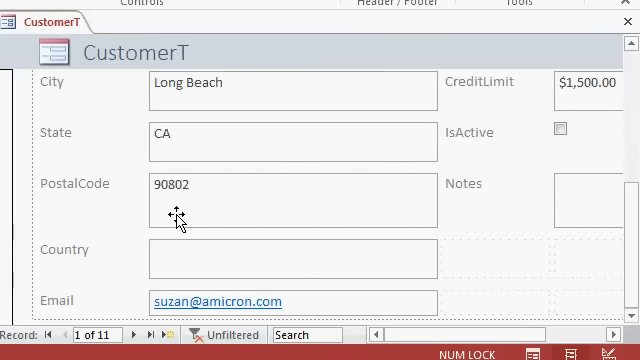
mouse_move(621, 235)
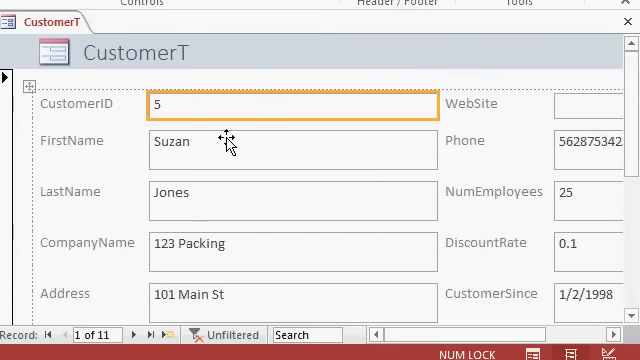
mouse_move(313, 163)
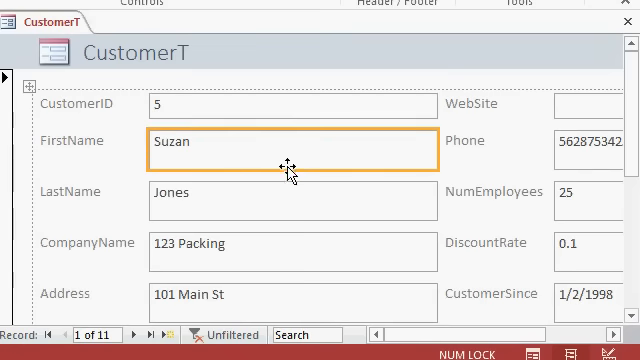
mouse_move(285, 170)
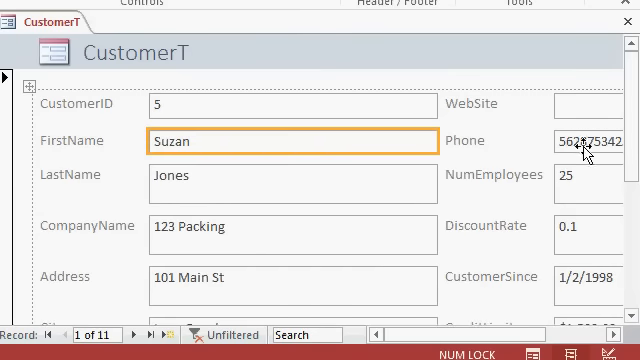
mouse_move(280, 150)
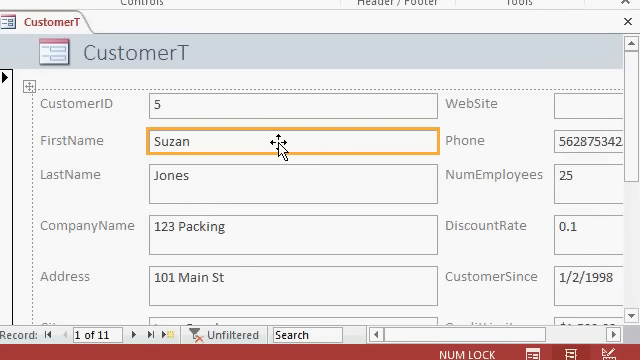
mouse_move(267, 149)
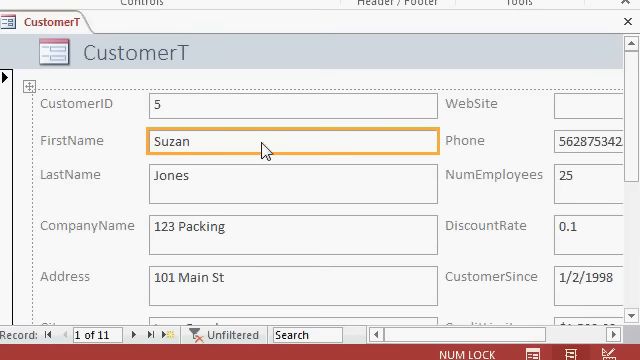
mouse_move(280, 148)
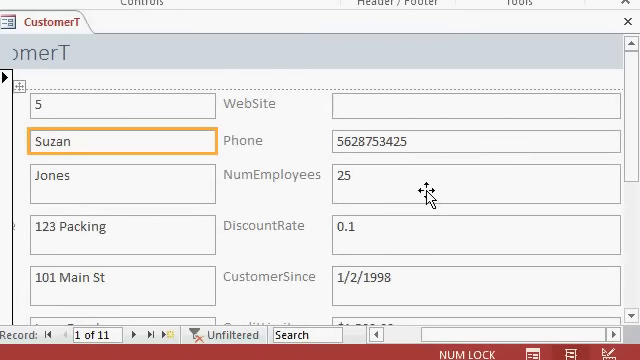
Shrink the Phone and other field boxes to narrower, shorter sizes in Layout view
left_click(476, 140)
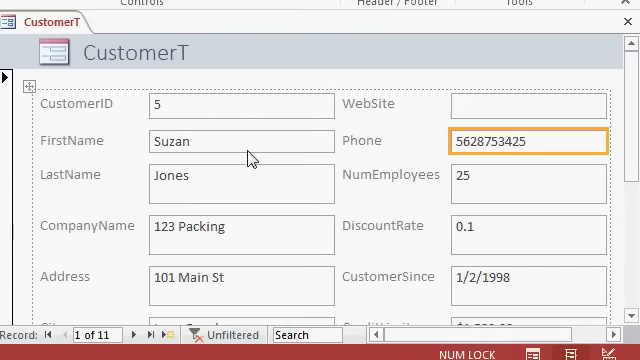
left_click(70, 174)
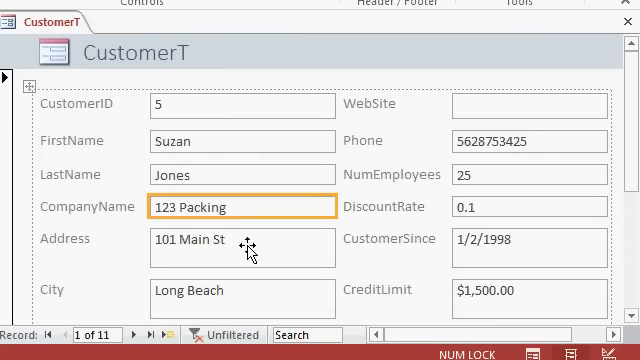
left_click(243, 247)
type("CustomerF")
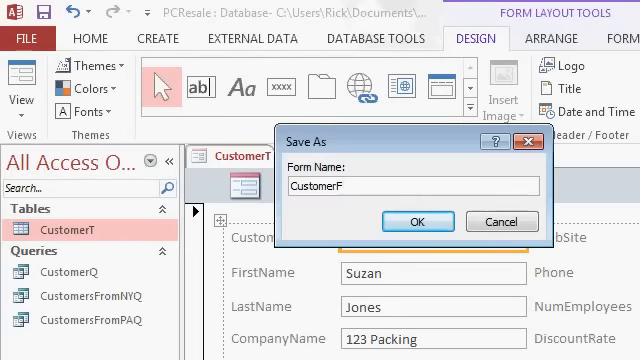
Confirm saving the form under the name CustomerF
left_click(417, 221)
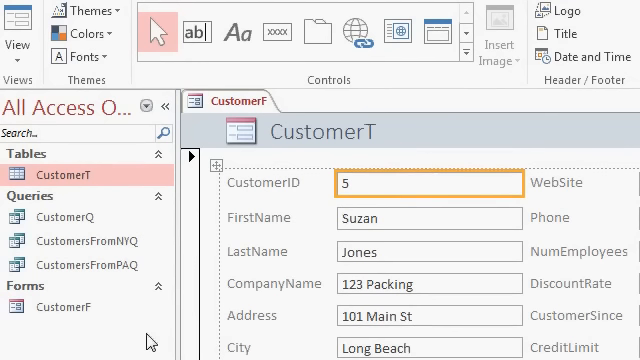
mouse_move(152, 342)
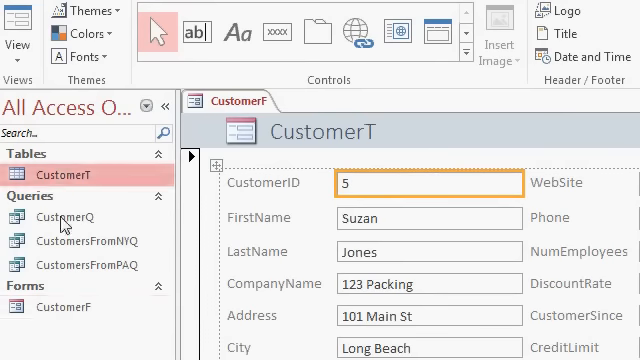
mouse_move(50, 291)
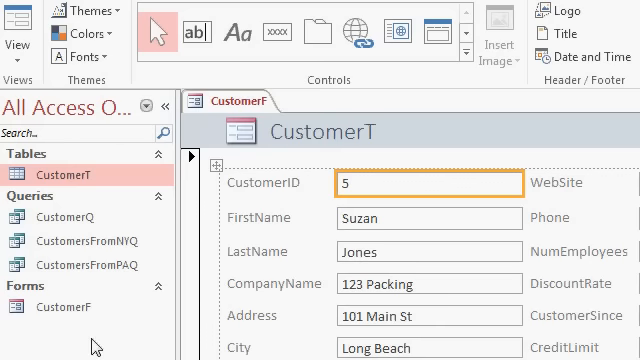
mouse_move(135, 337)
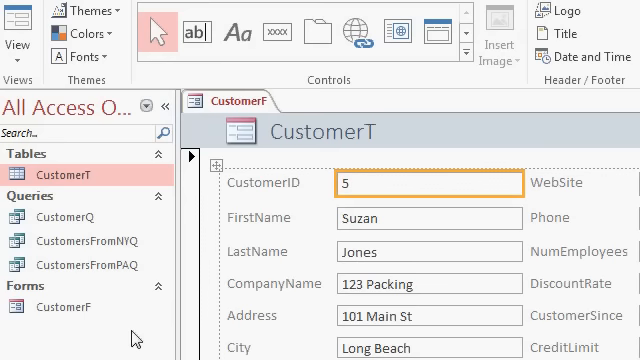
mouse_move(123, 340)
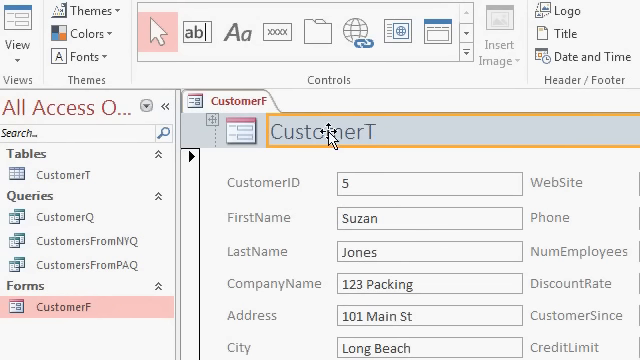
Retype the form heading as PCResale Customers, then delete the title
double_click(323, 133)
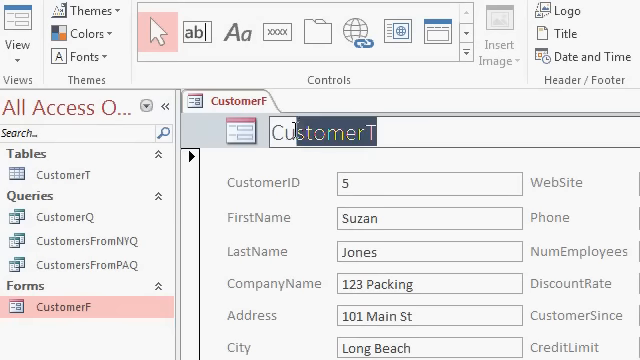
type("PCResale")
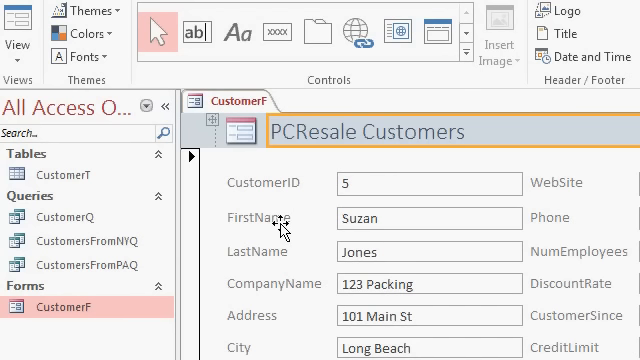
mouse_move(534, 168)
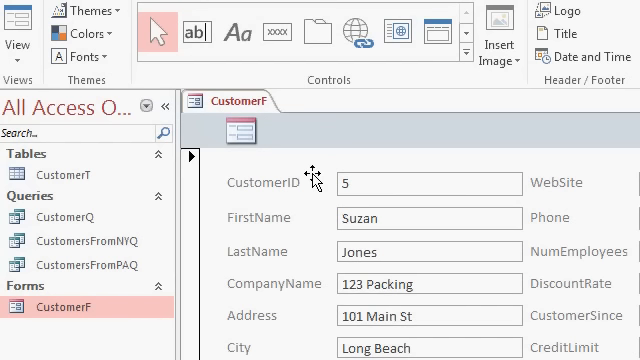
left_click(239, 131)
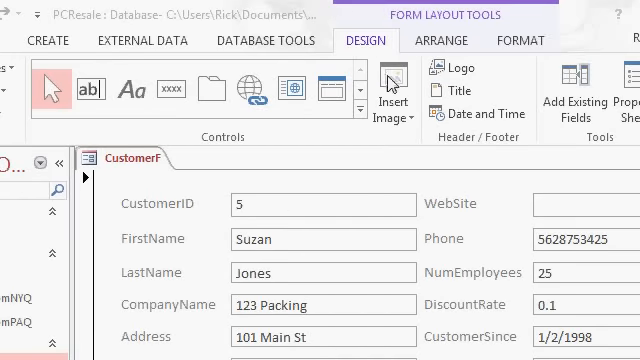
mouse_move(470, 94)
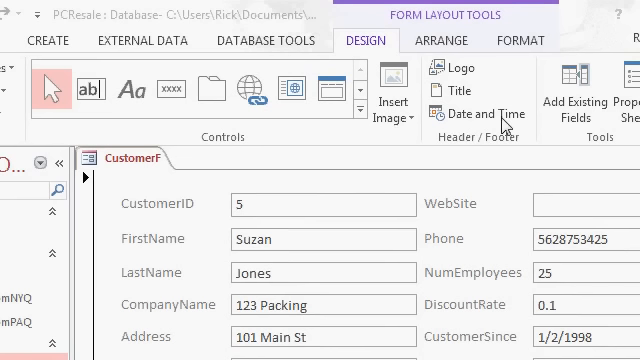
mouse_move(387, 180)
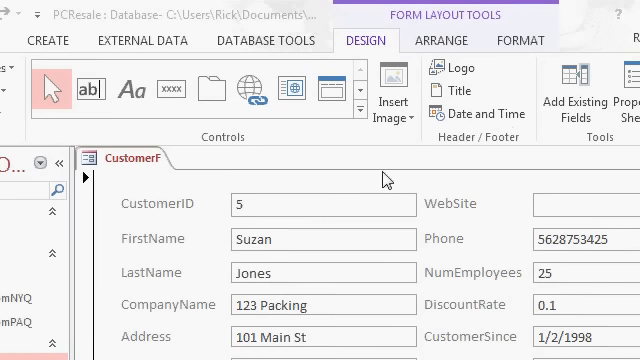
scroll("down", 3)
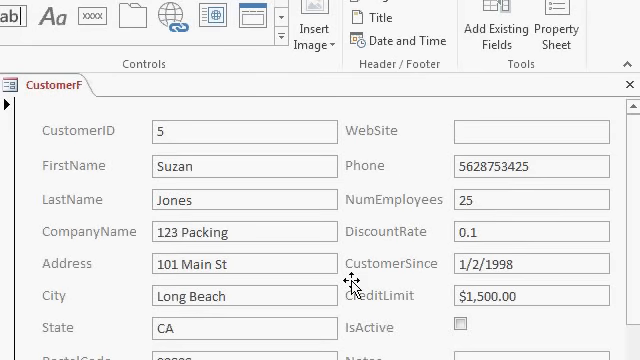
mouse_move(350, 293)
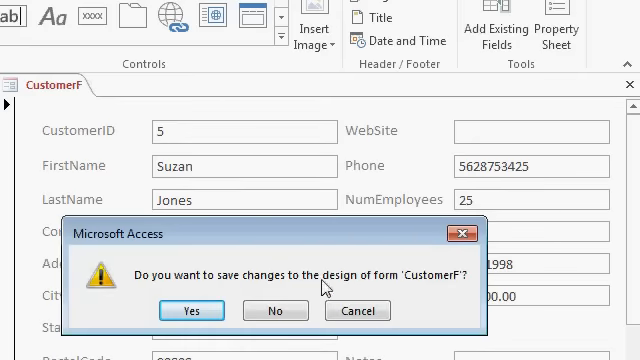
mouse_move(190, 311)
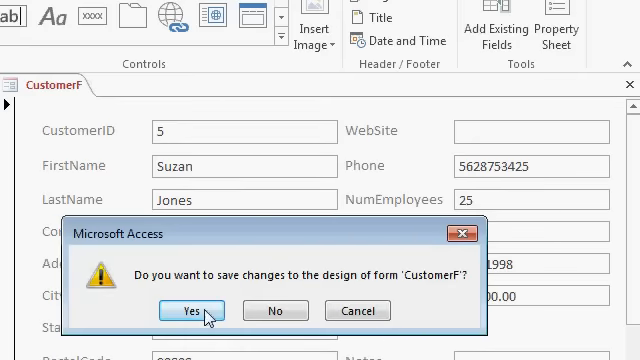
Close the CustomerF form and answer Yes to save changes
left_click(191, 310)
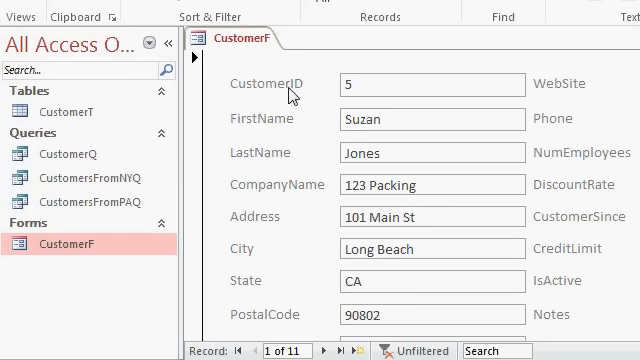
Type a test edit into record 1's FirstName, then cancel it
type("e")
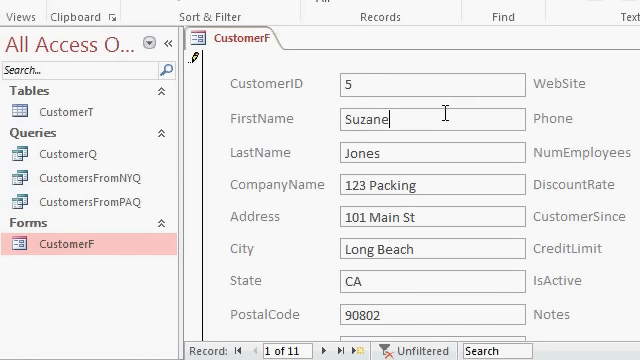
type("ee")
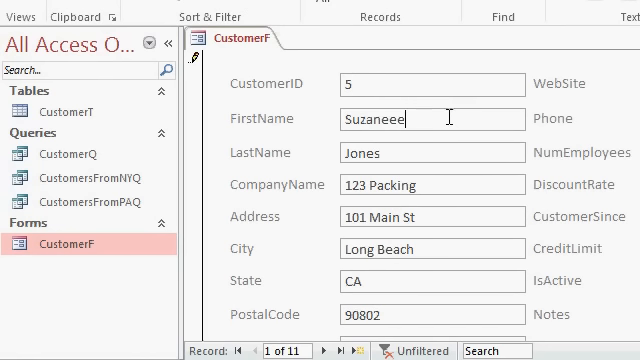
key("Backspace")
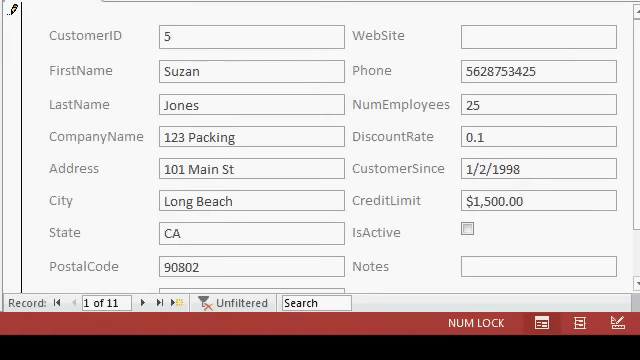
mouse_move(148, 321)
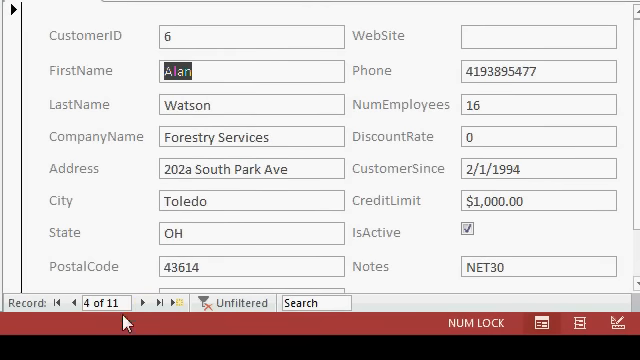
Navigate Previous, First, Last, then to a blank new record 12
left_click(71, 303)
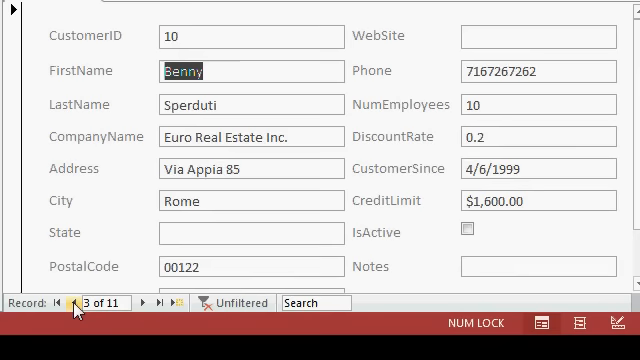
left_click(68, 303)
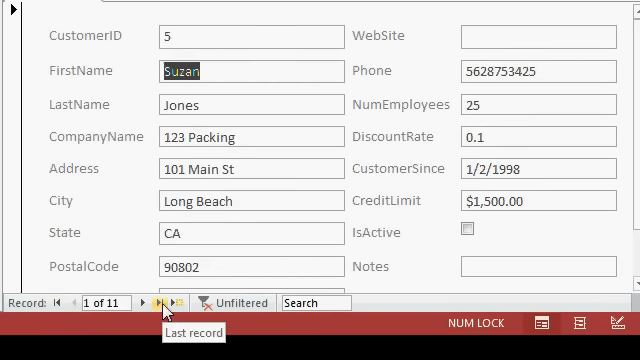
left_click(180, 303)
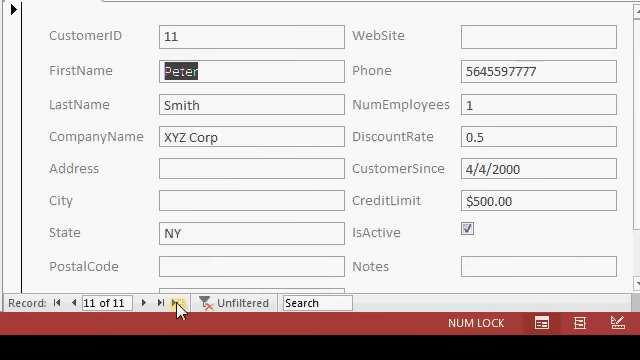
left_click(177, 303)
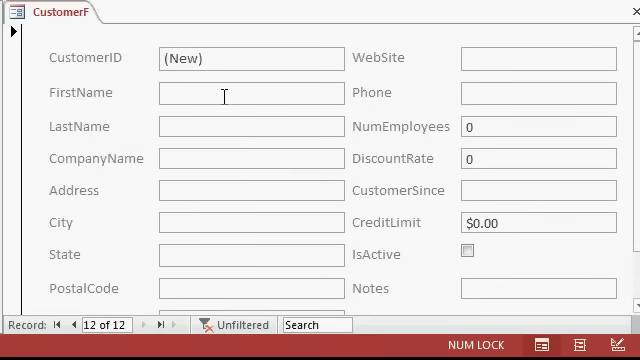
Enter FirstName New, LastName Guy and CompanyName ABC Corp in the new record
type("Ne")
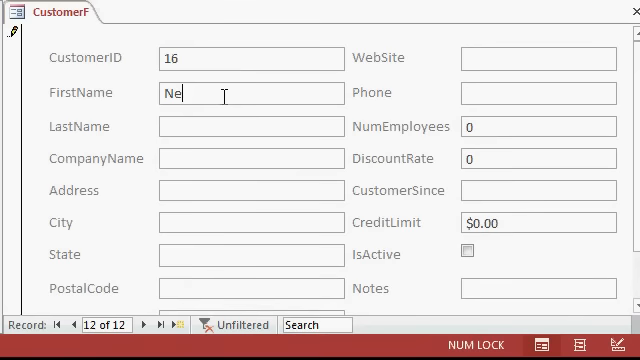
type("Guy")
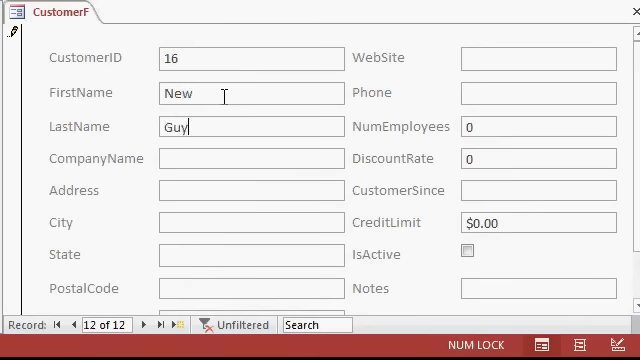
type("ABC")
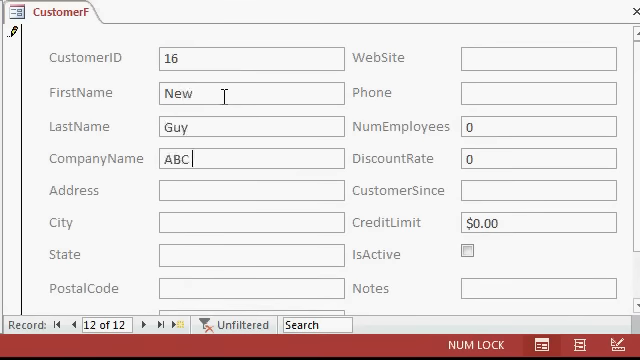
type("Corp")
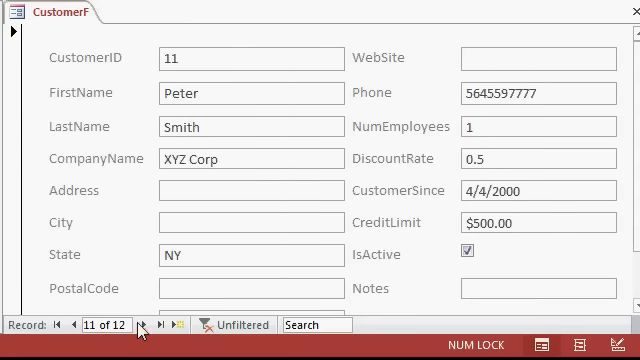
Delete the New Guy customer record from CustomerF, confirming the deletion with Yes
left_click(158, 324)
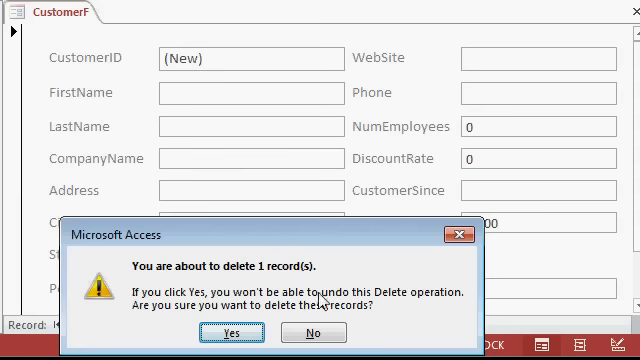
left_click(231, 332)
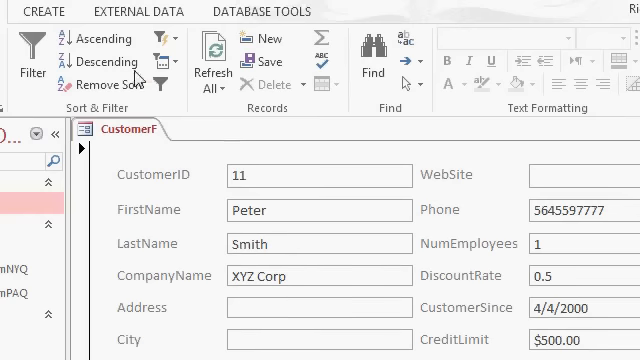
Sort customers by LastName ascending and browse the sorted records, Barker then Jones
left_click(95, 38)
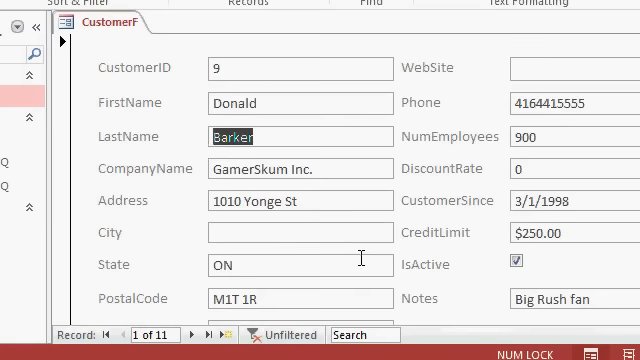
left_click(192, 335)
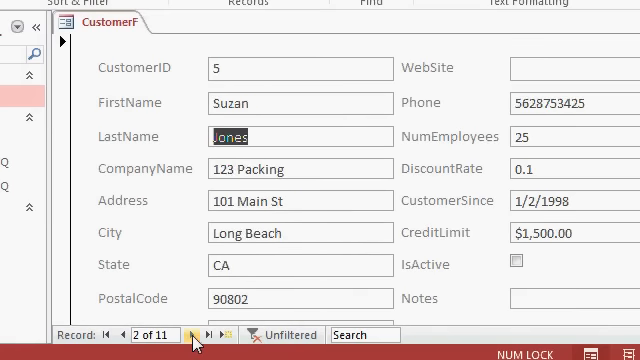
left_click(194, 335)
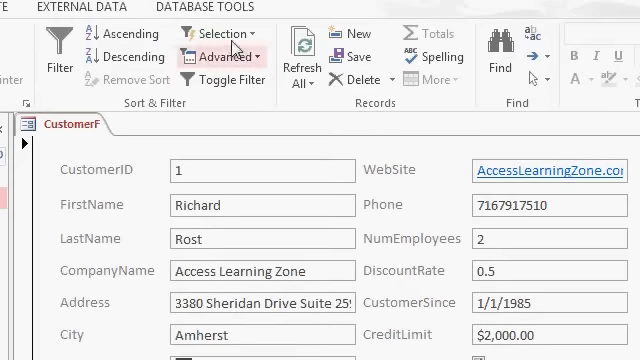
Filter CustomerF to State equals "NY" and step through the four NY customers
scroll("down", 3)
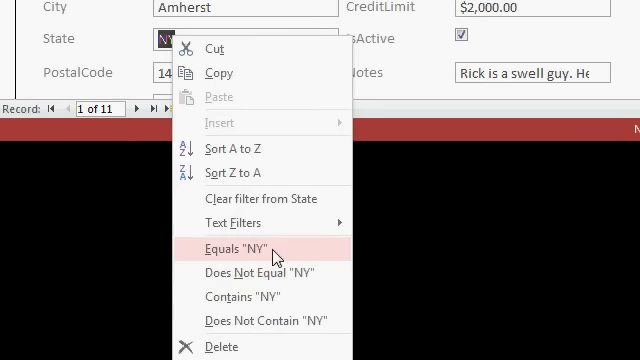
left_click(227, 244)
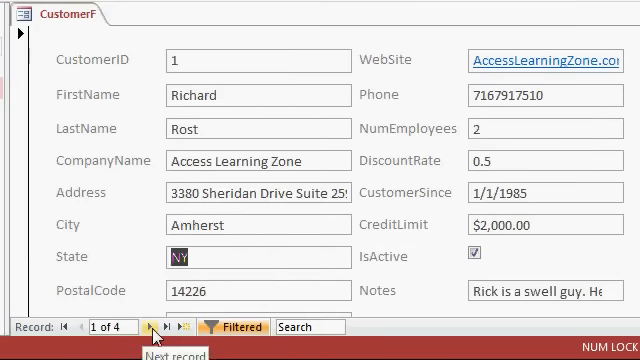
left_click(152, 326)
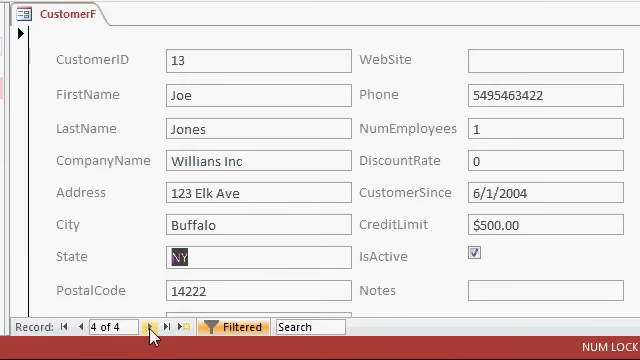
mouse_move(240, 326)
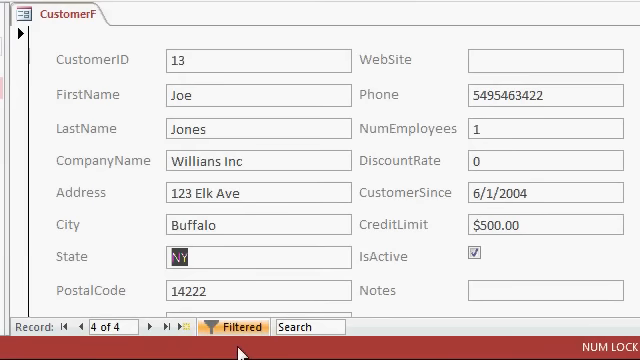
mouse_move(237, 326)
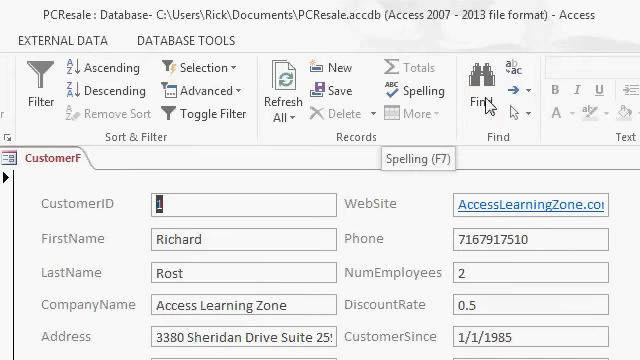
mouse_move(485, 103)
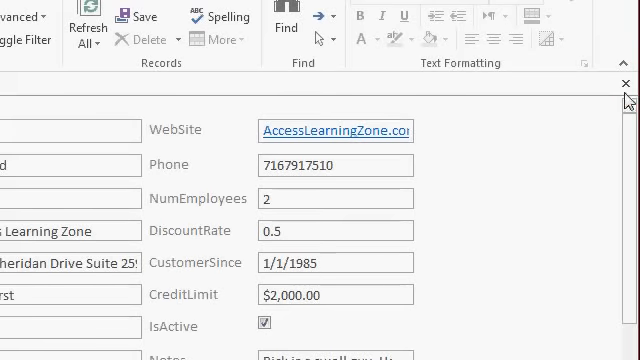
Close the CustomerF form, leaving the PCResale object list on screen
left_click(627, 83)
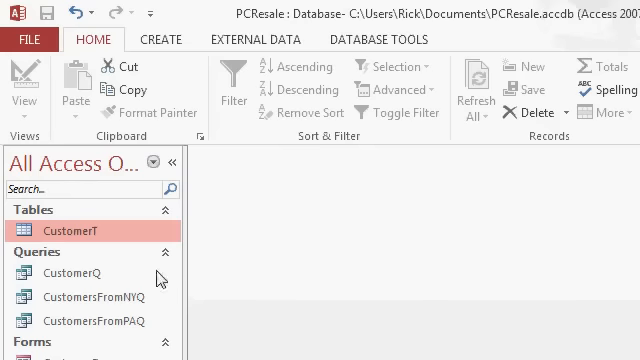
mouse_move(158, 37)
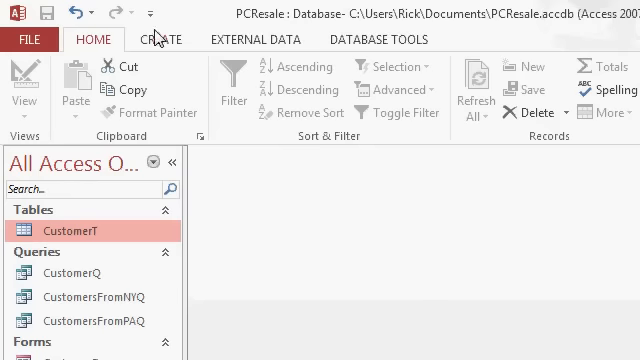
Build a Multiple Items form from CustomerT, view it, then close it without saving
left_click(160, 39)
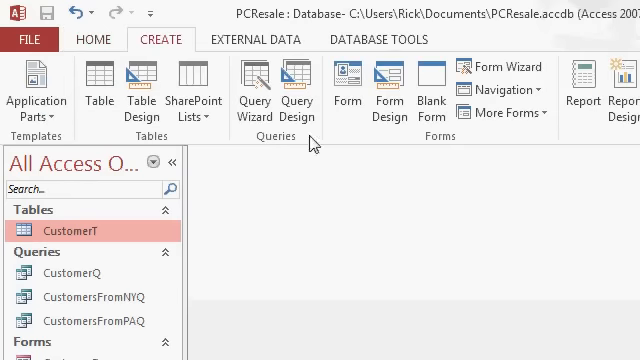
mouse_move(461, 141)
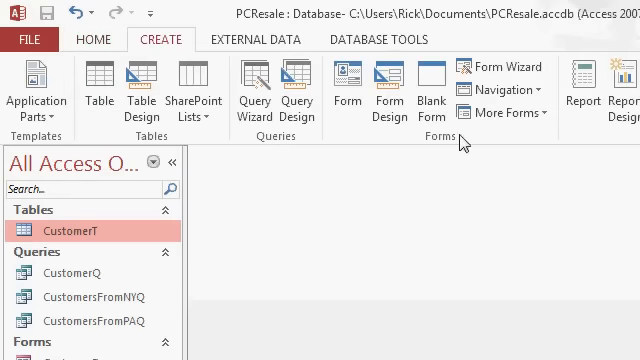
left_click(505, 120)
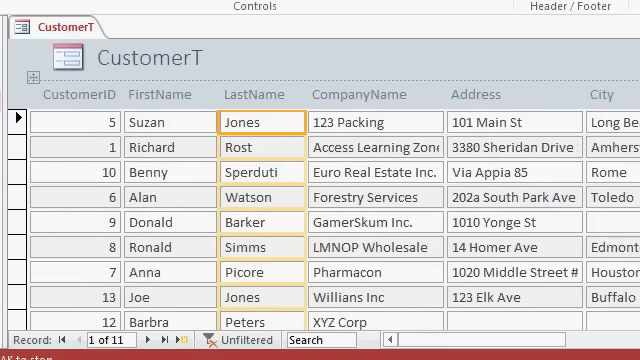
scroll("down", 3)
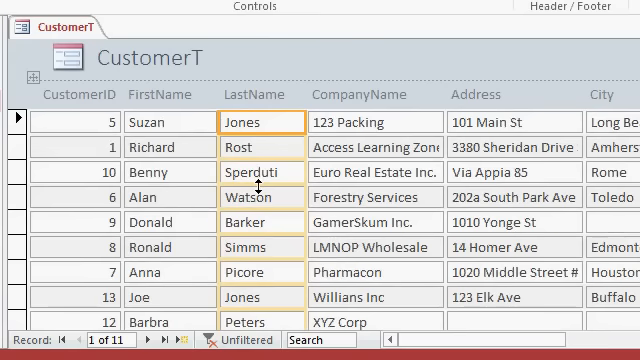
left_click(160, 222)
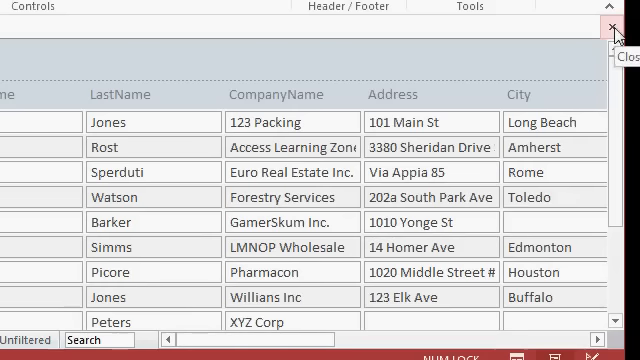
left_click(607, 27)
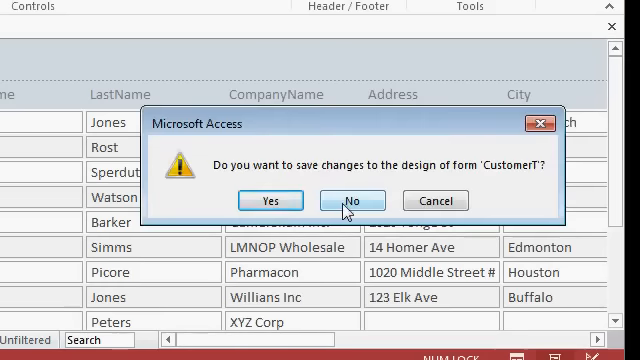
left_click(351, 200)
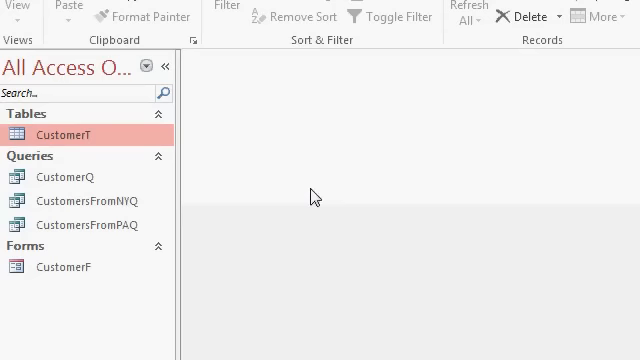
mouse_move(308, 188)
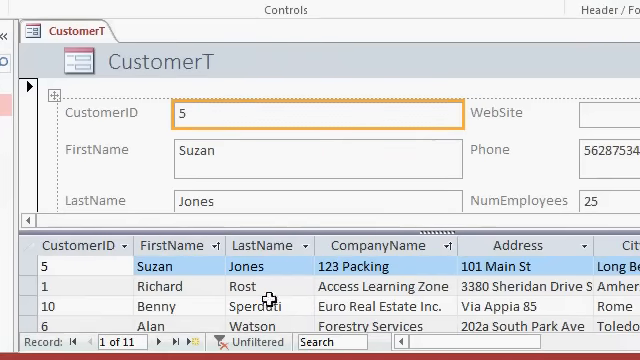
mouse_move(240, 122)
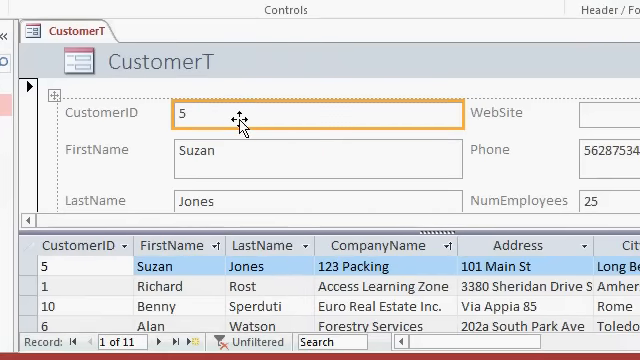
mouse_move(243, 167)
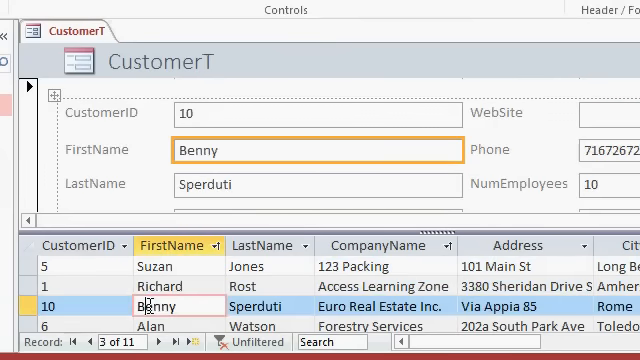
left_click(160, 286)
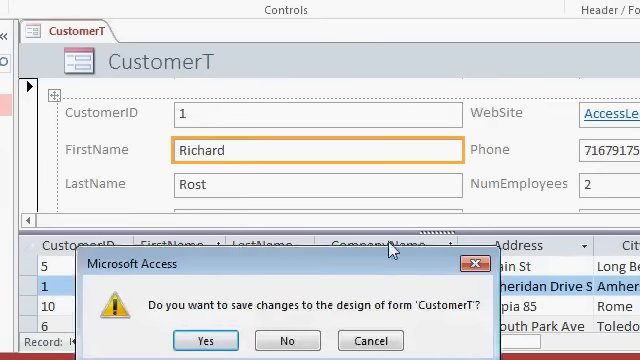
left_click(205, 340)
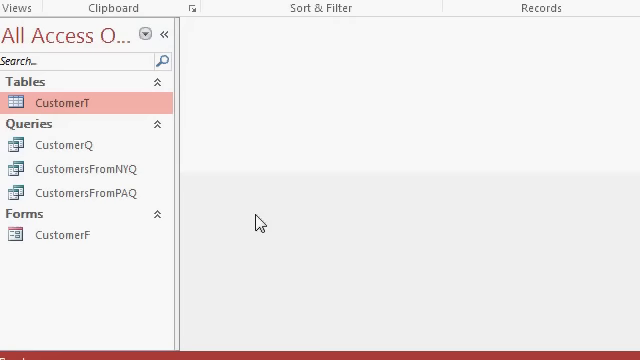
mouse_move(108, 250)
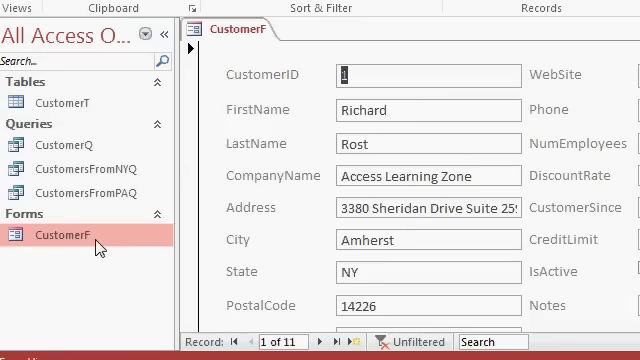
mouse_move(290, 247)
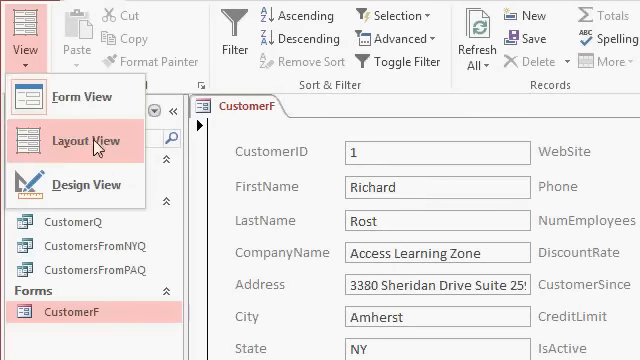
Switch the reopened CustomerF form into Layout View
left_click(86, 140)
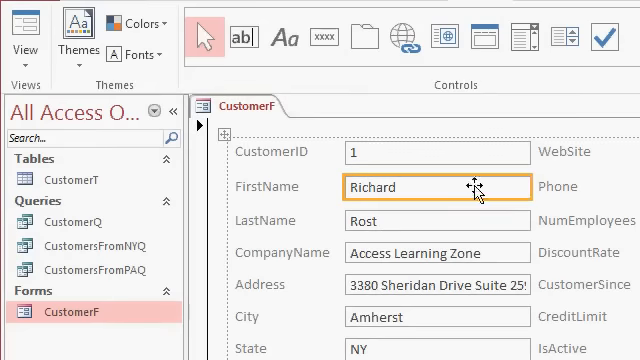